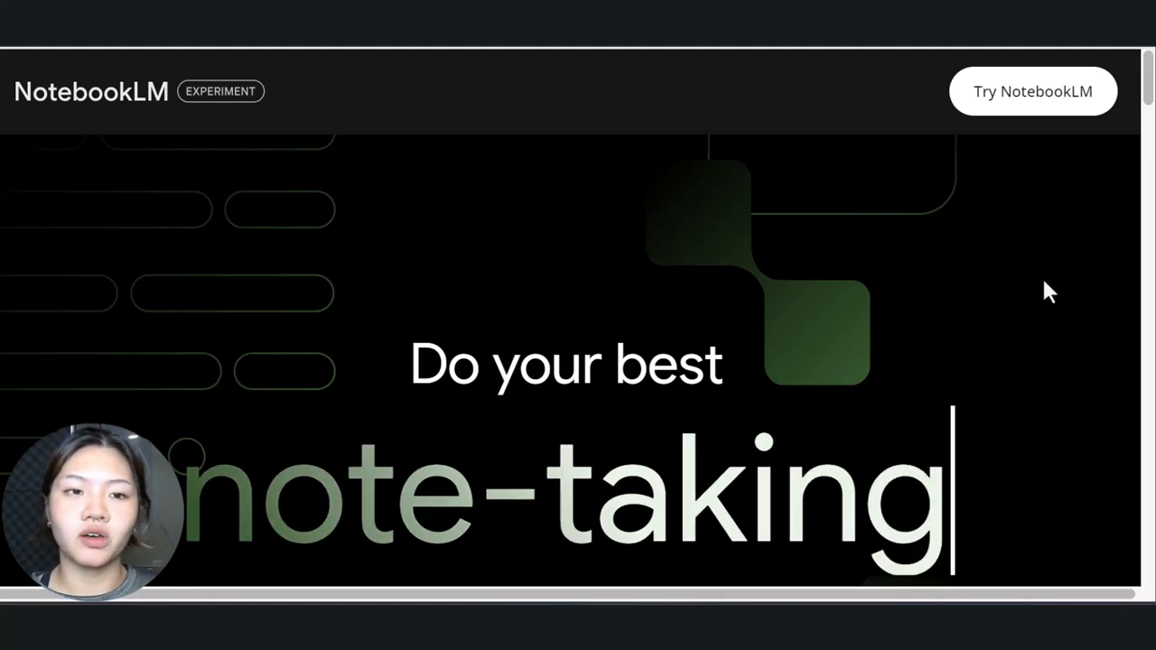
pyautogui.moveTo(911, 116)
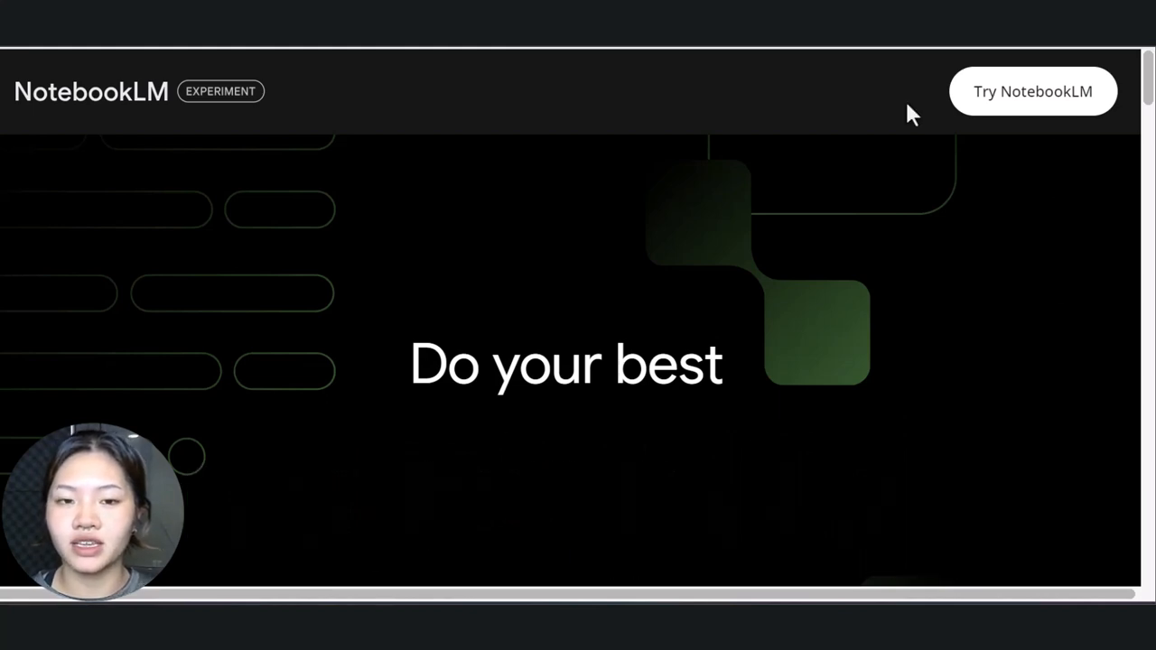
# Start a new NotebookLM notebook with pasted text as its first source.
pyautogui.click(1033, 91)
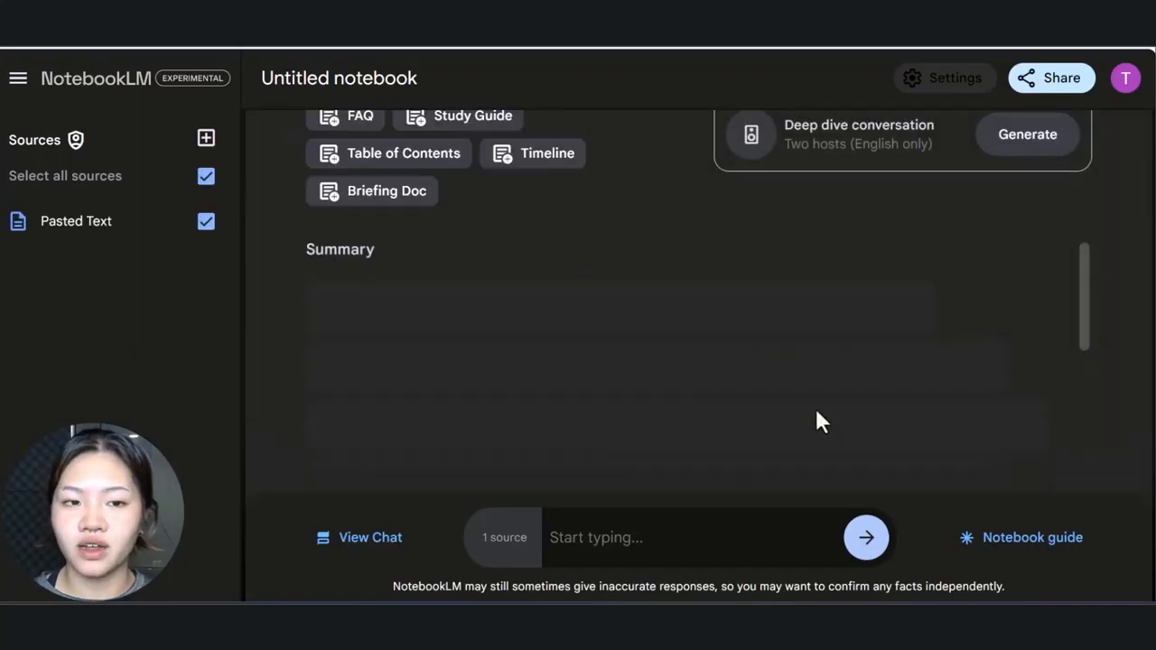
# Add the AI ethics article as a second source via the Upload sources dialog.
pyautogui.click(206, 137)
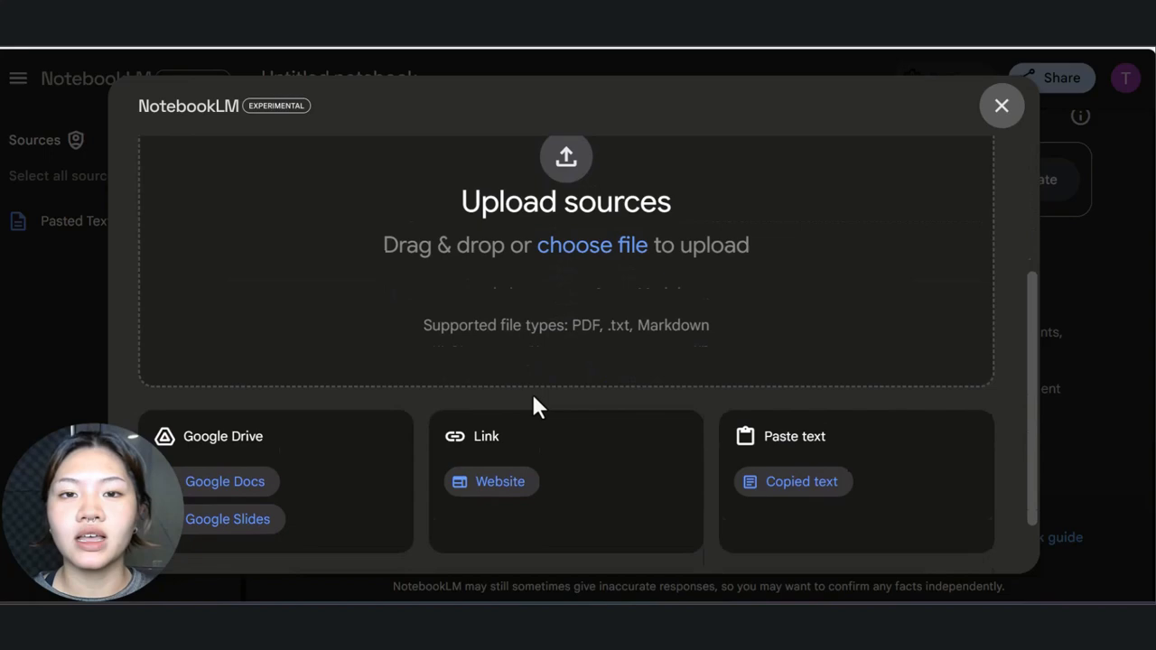
pyautogui.click(1001, 104)
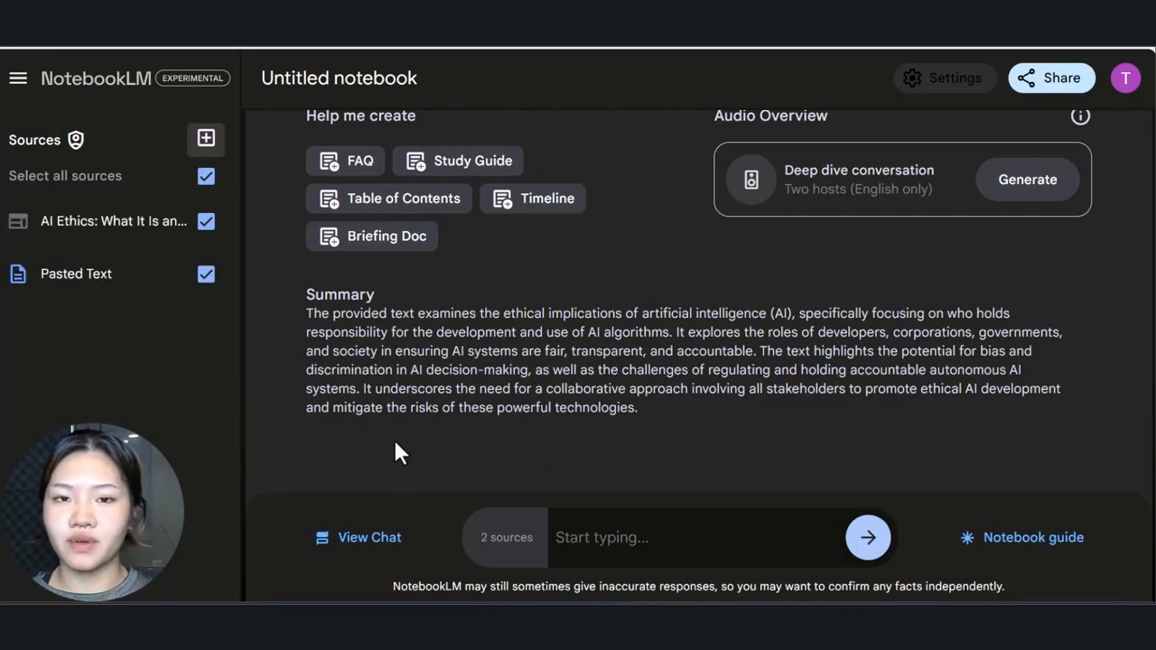
pyautogui.moveTo(461, 448)
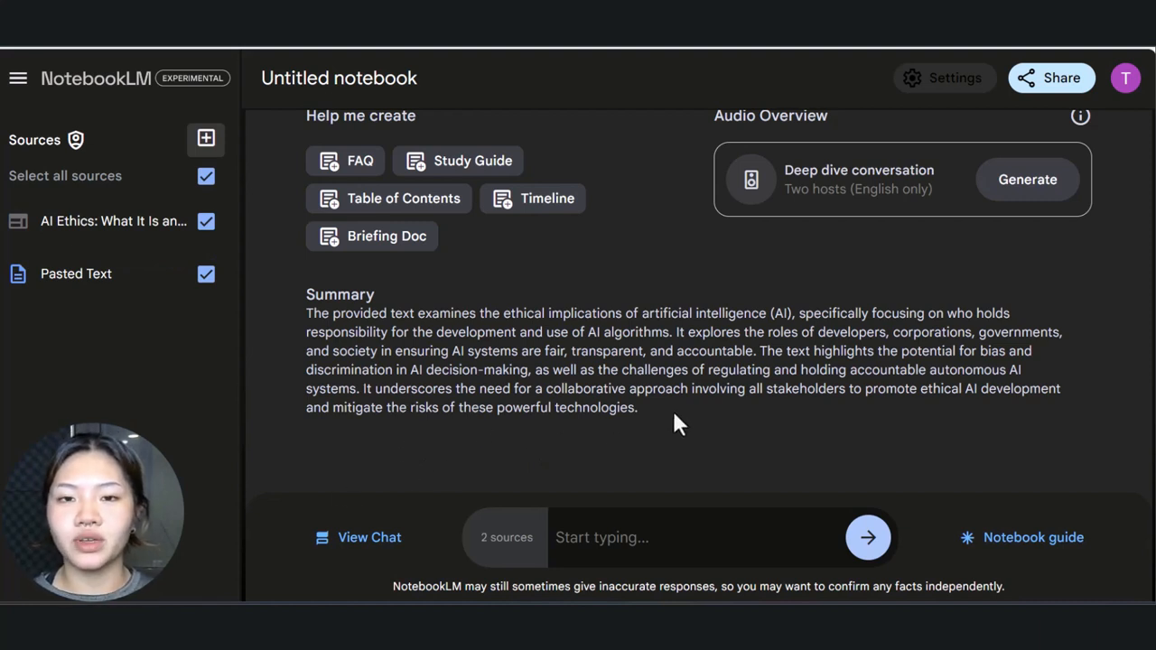
pyautogui.moveTo(615, 184)
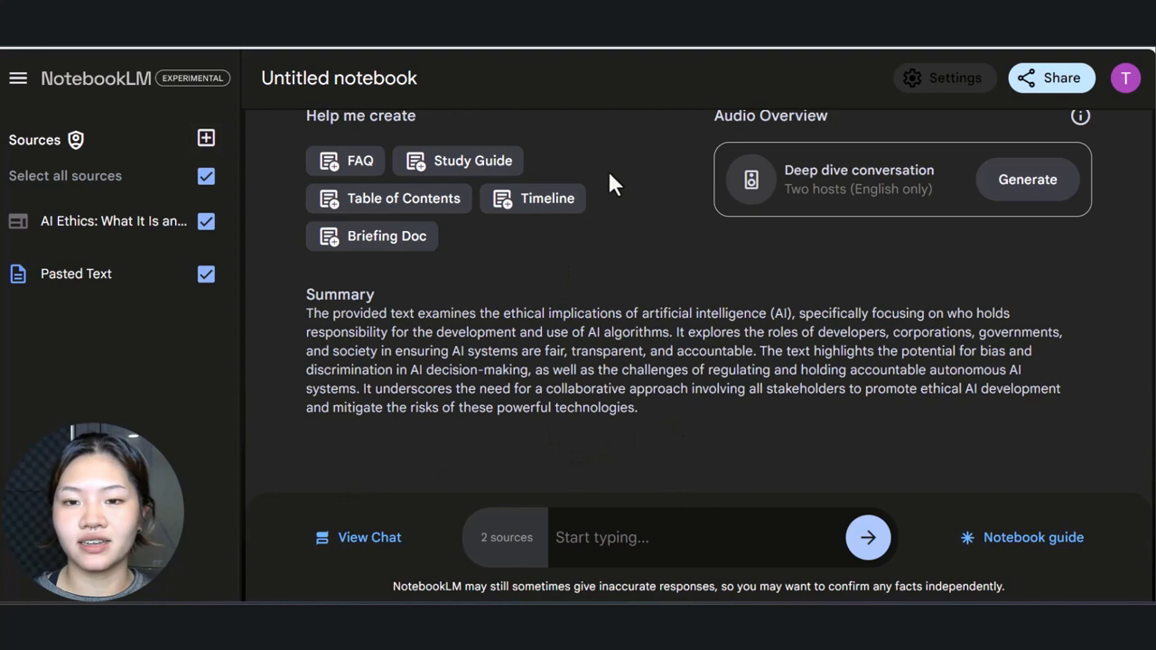
pyautogui.moveTo(602, 337)
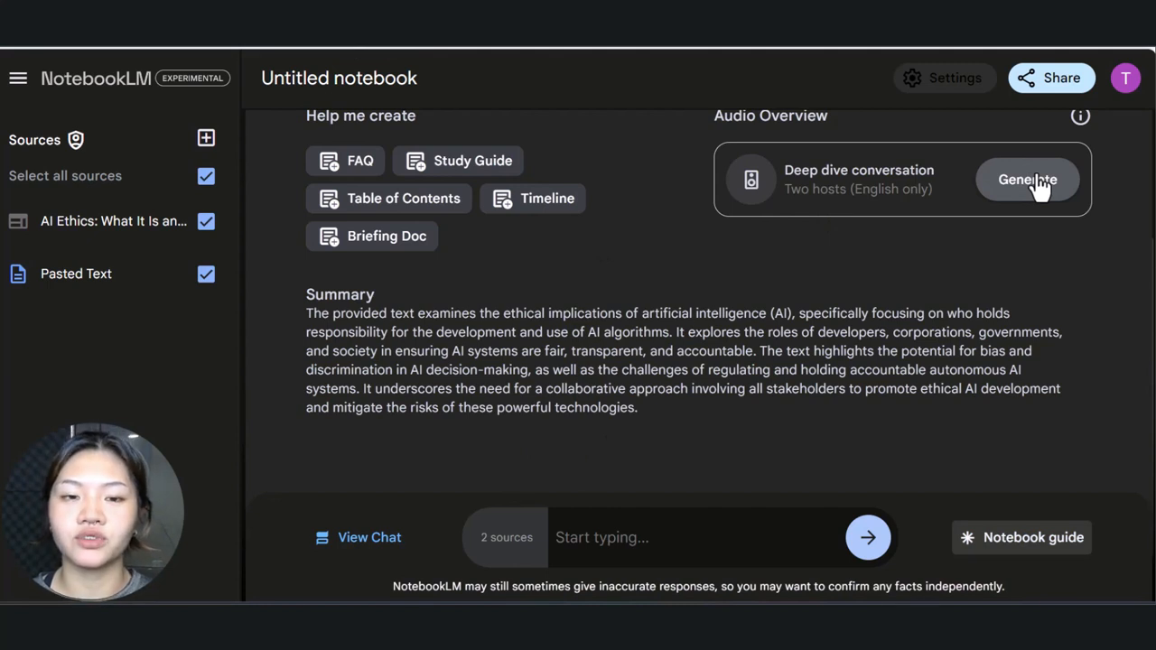
pyautogui.click(1027, 178)
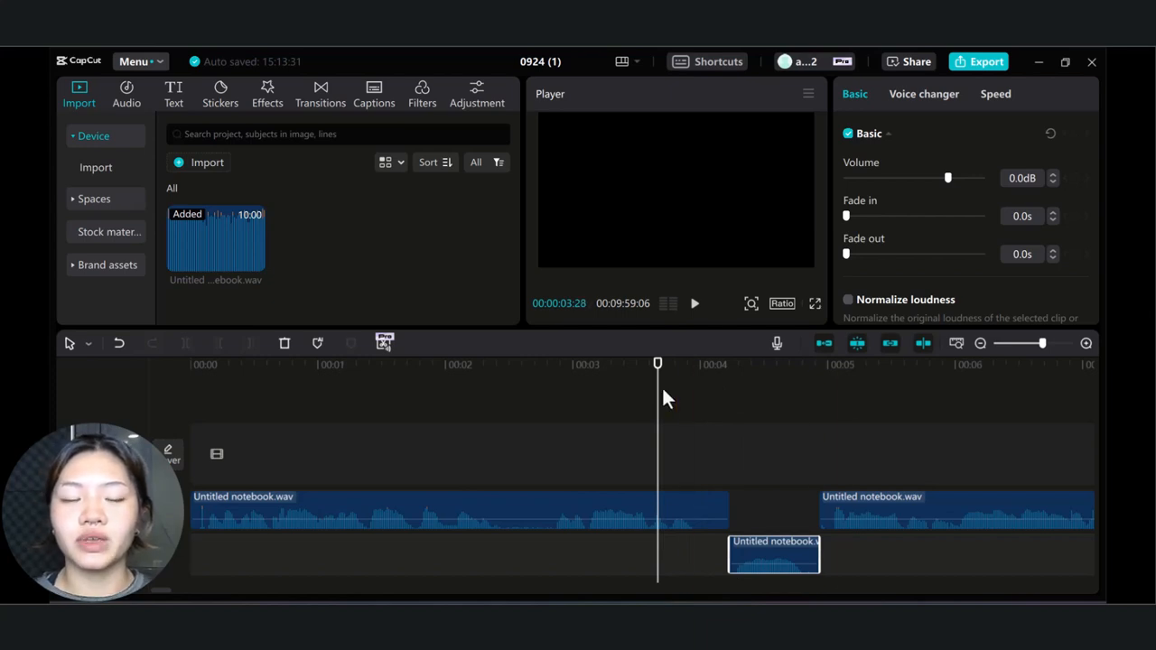
# Move split segments of Untitled notebook.wav onto a second audio track.
pyautogui.moveTo(657, 365); pyautogui.dragTo(692, 365)
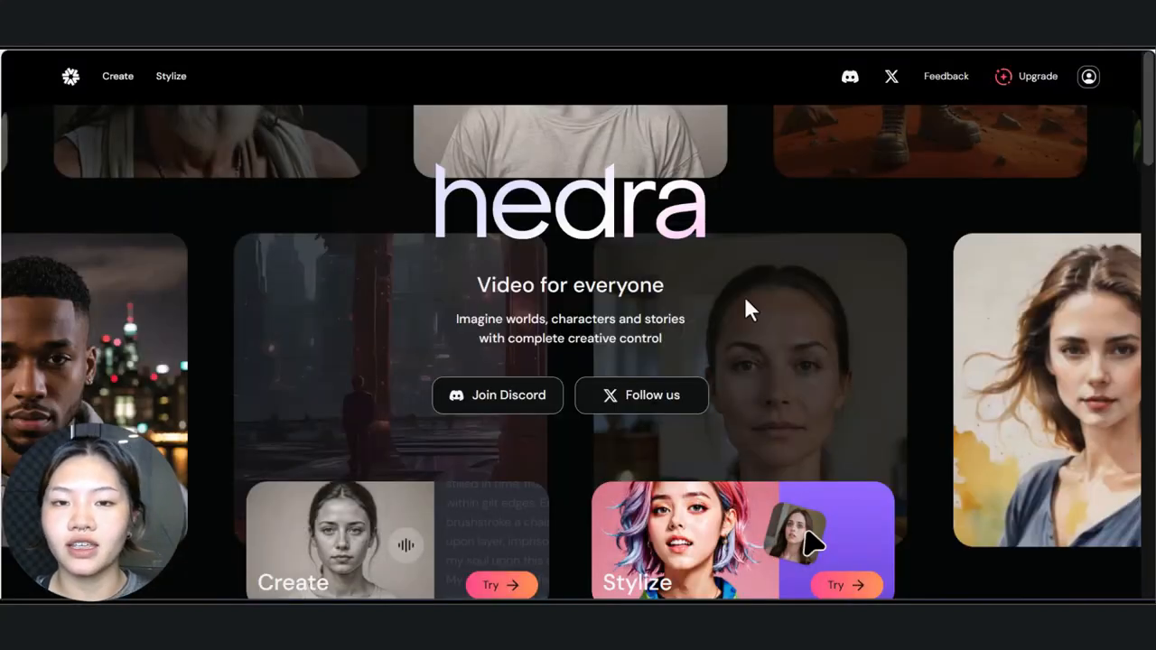
# Import the host's mp3 audio clip into the Hedra creation workspace.
pyautogui.click(117, 76)
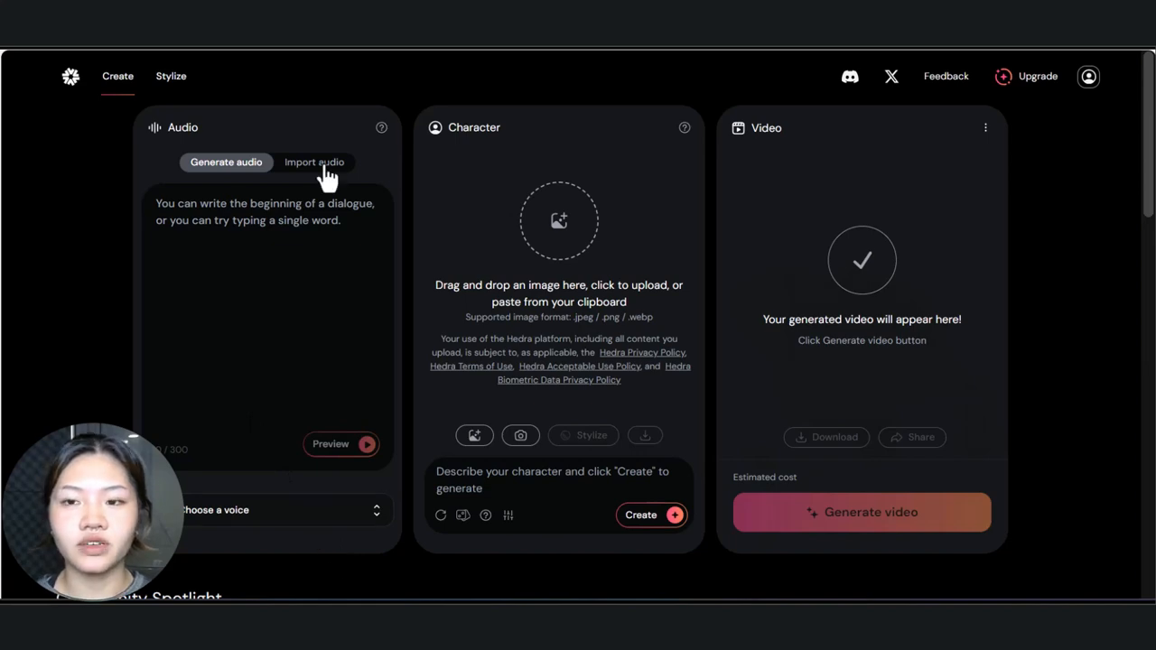
pyautogui.click(314, 162)
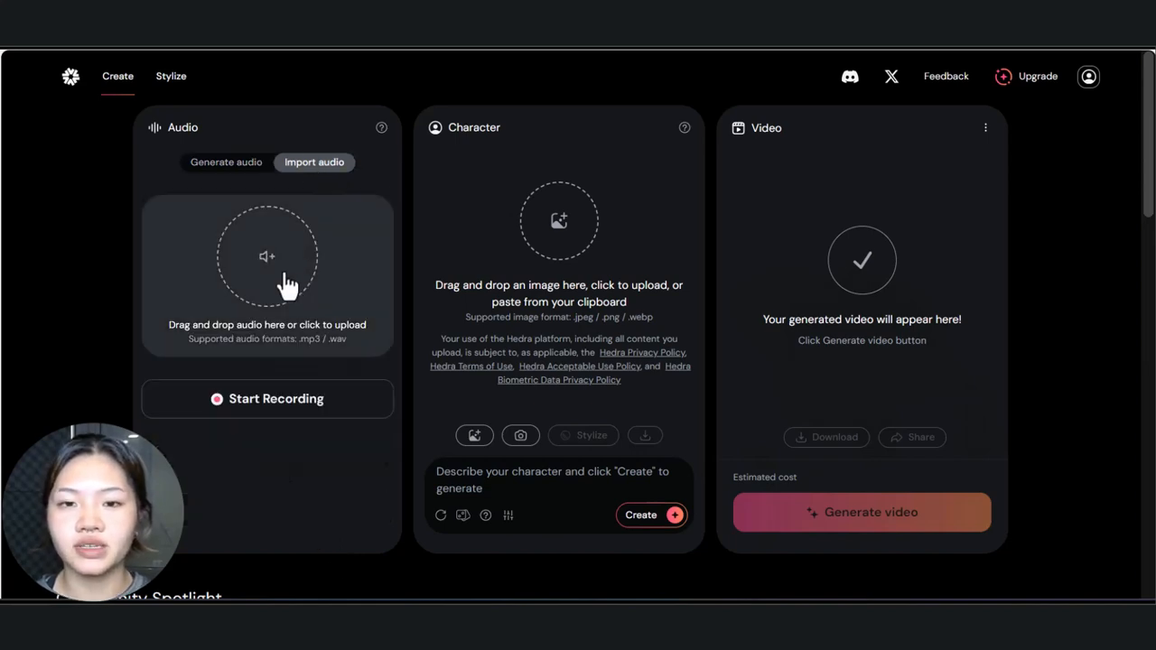
pyautogui.click(267, 257)
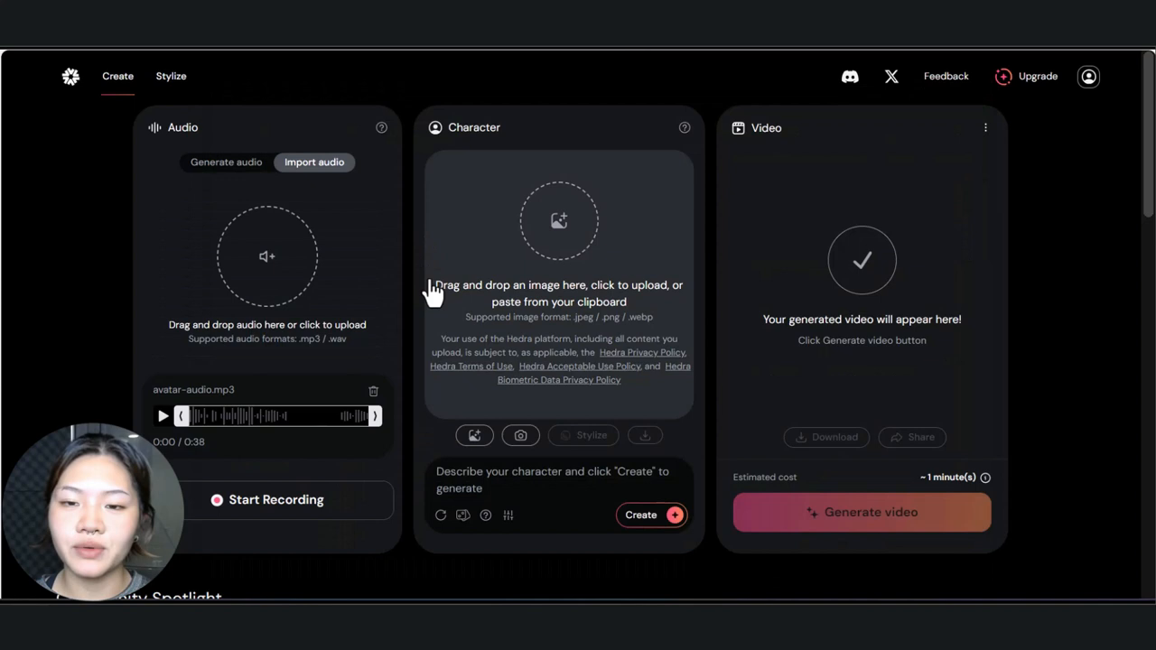
# Create a character: 'a male podcaster wearing a headphone and a mic, in a well-lit purple studio'.
pyautogui.write('a male podcaster wearing a headphone and a mic, in a well-lit purple studio')
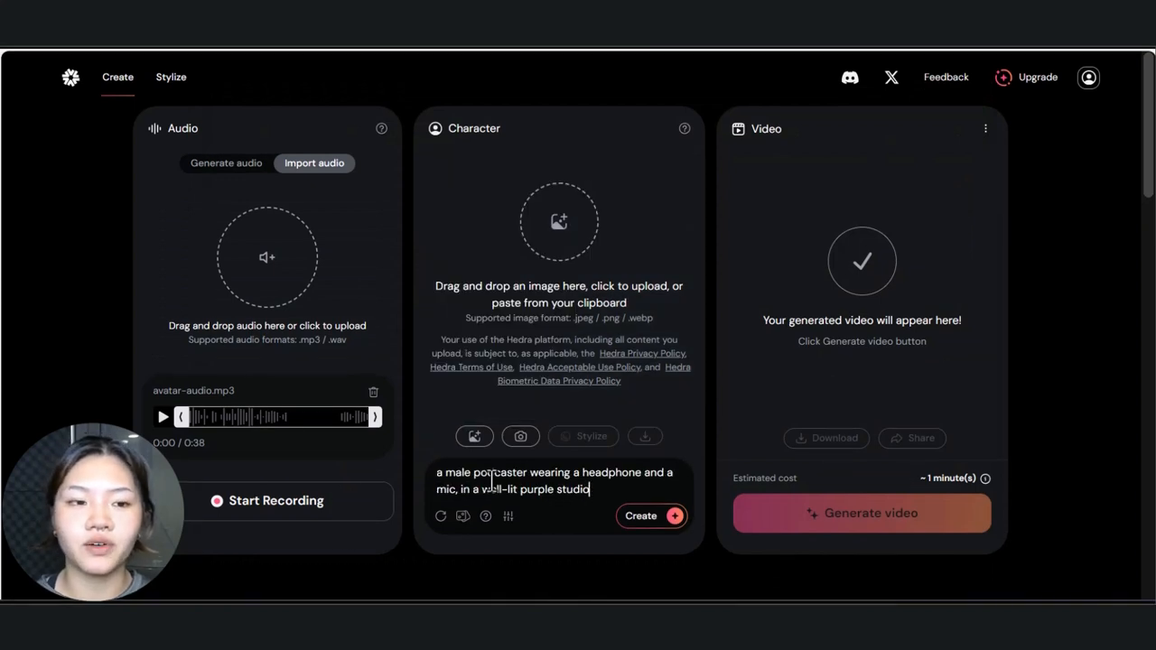
pyautogui.click(641, 516)
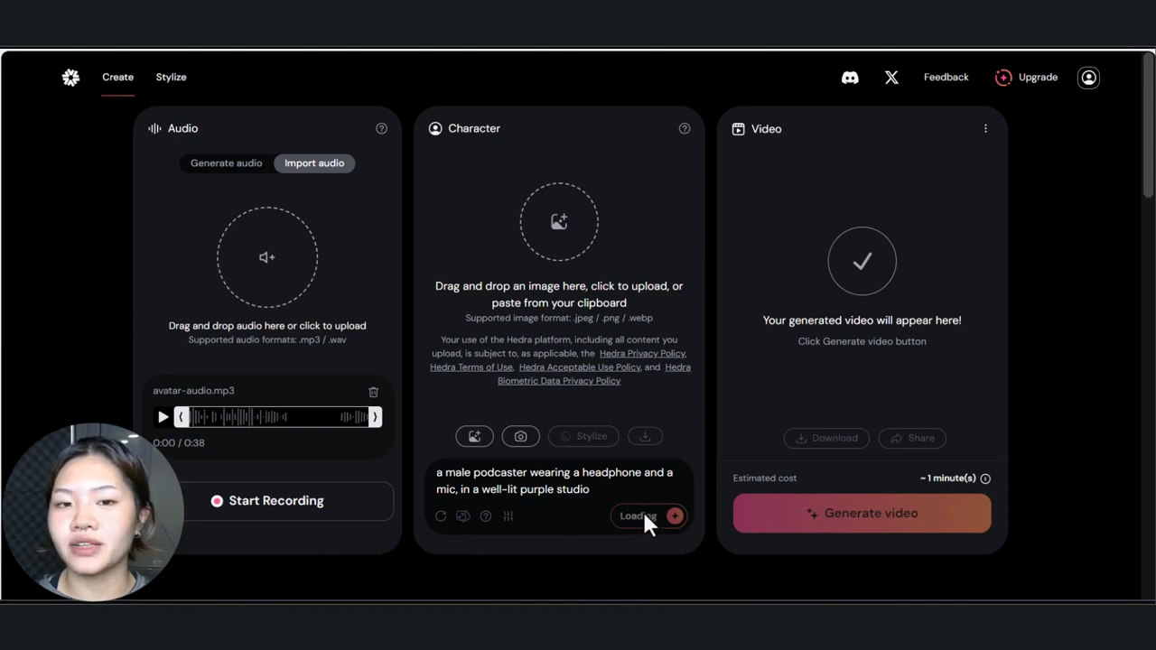
pyautogui.click(642, 516)
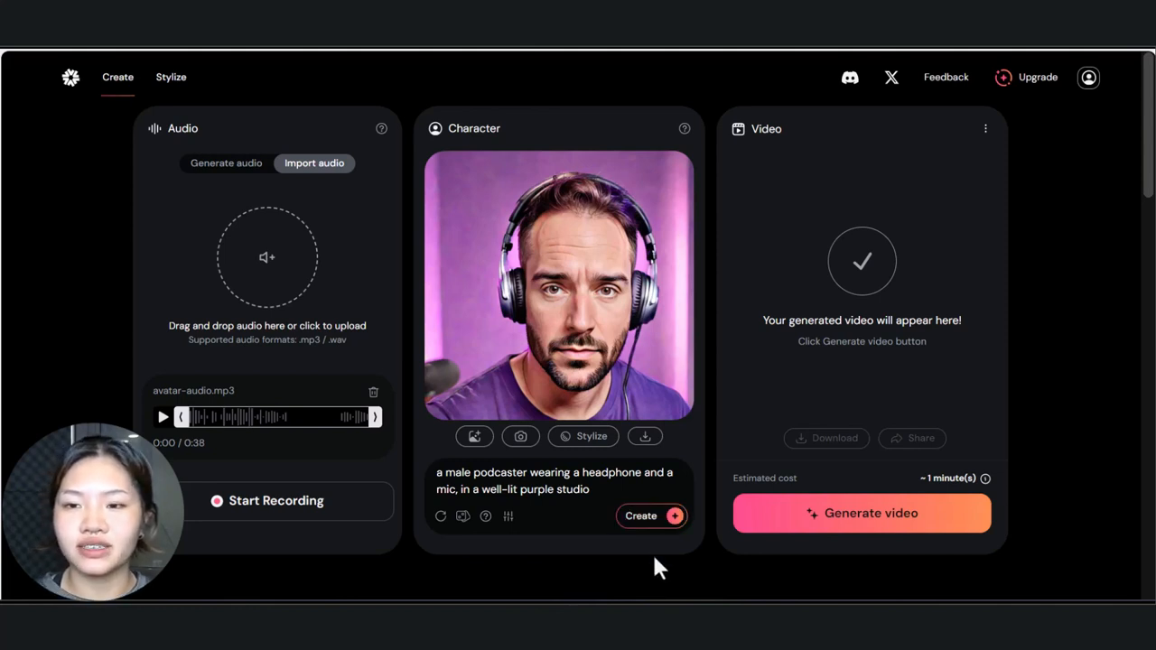
pyautogui.moveTo(881, 417)
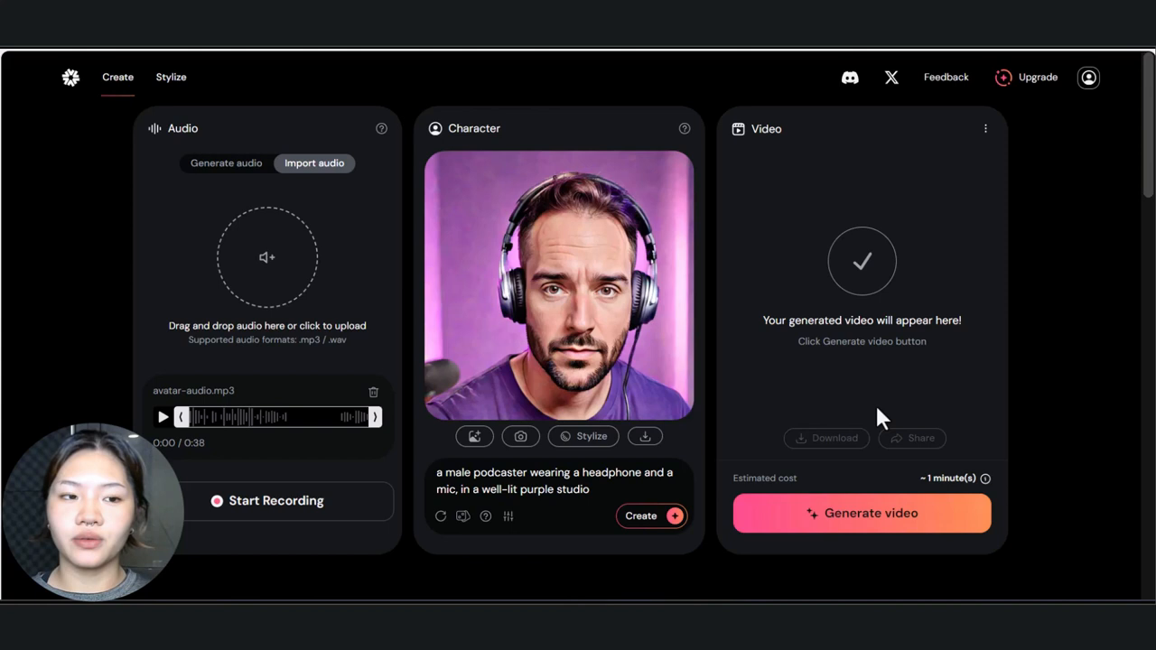
pyautogui.click(860, 513)
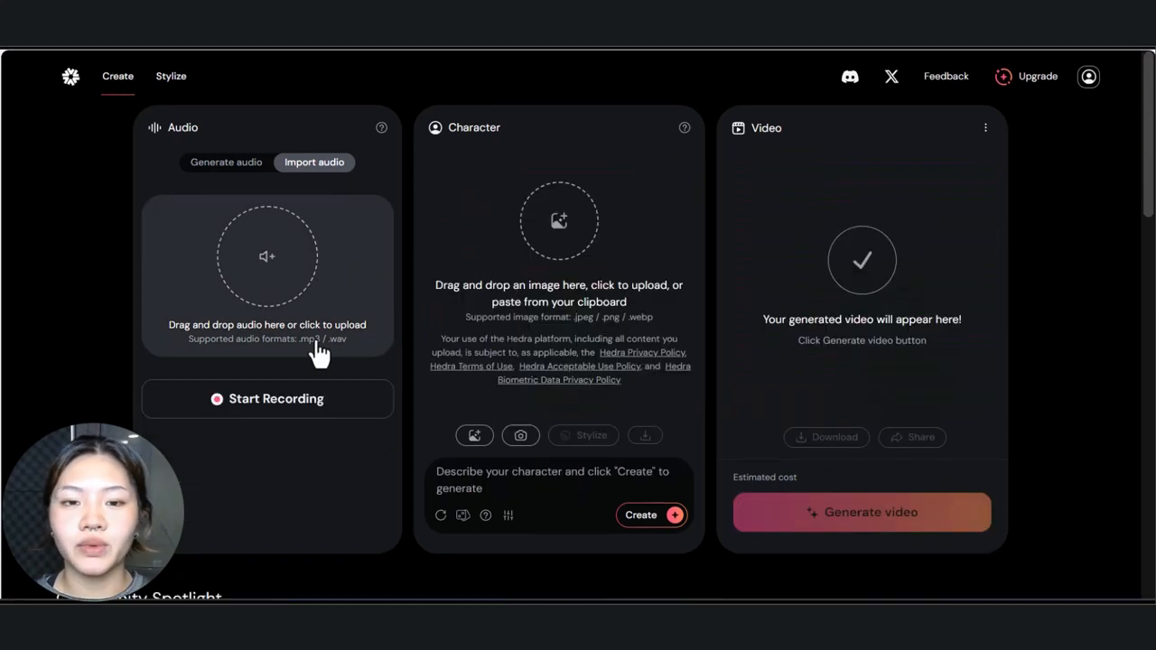
# Load the second host's 42-second mp3 from Downloads and begin adding a character picture.
pyautogui.click(267, 257)
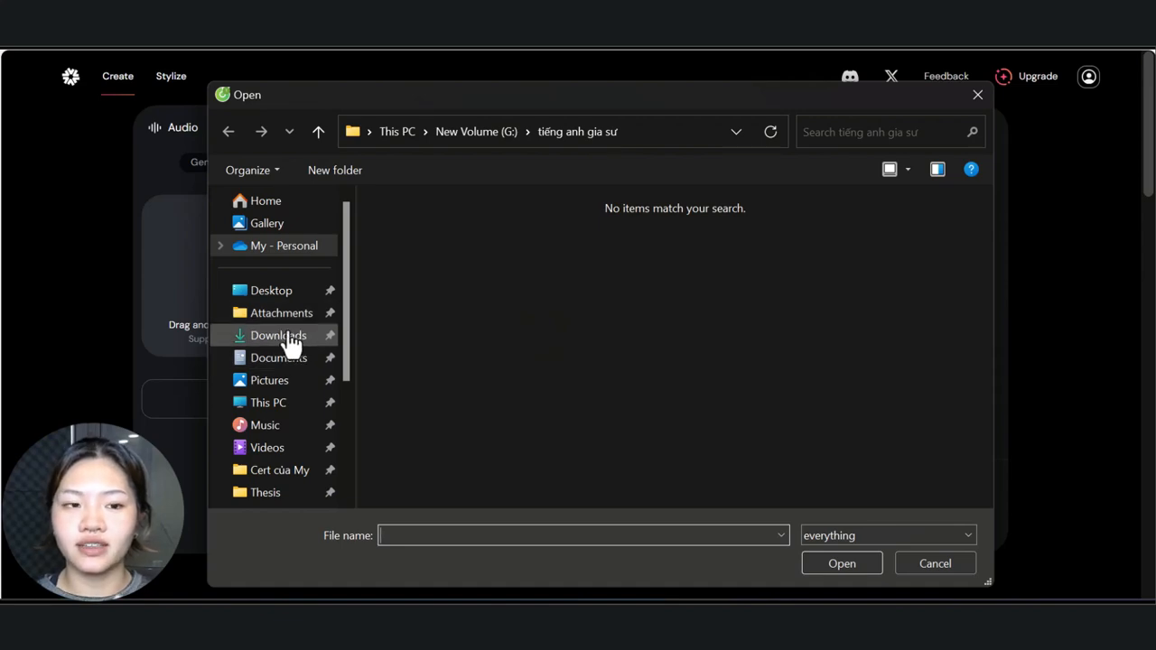
pyautogui.click(278, 334)
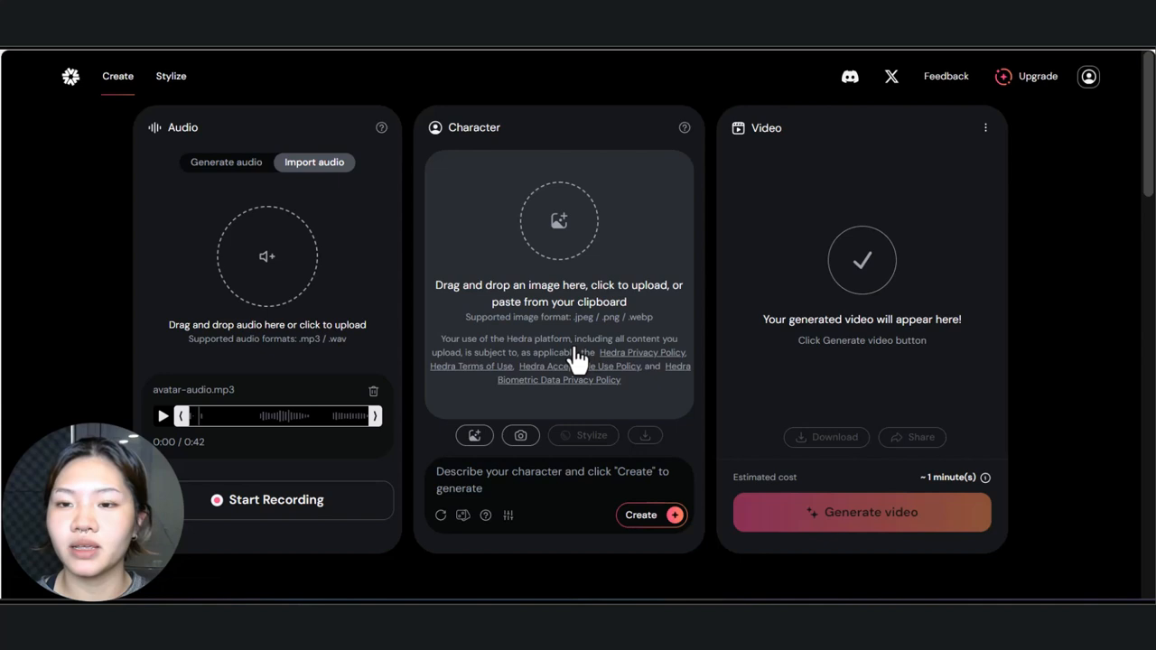
pyautogui.moveTo(557, 251)
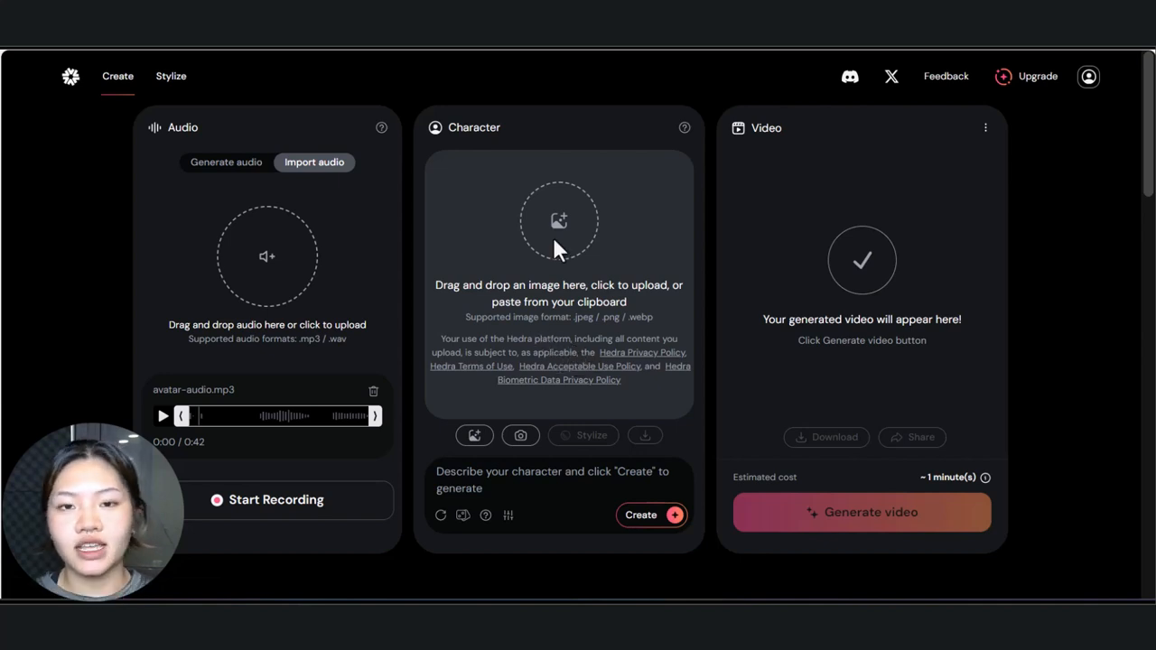
pyautogui.click(559, 220)
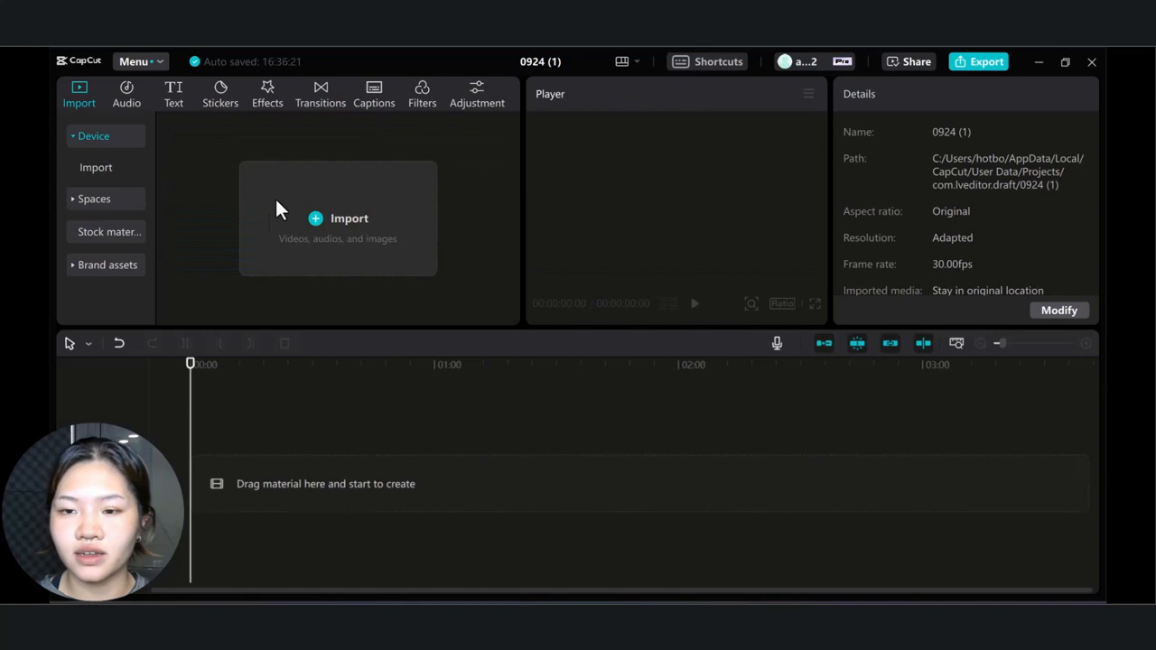
pyautogui.moveTo(342, 235)
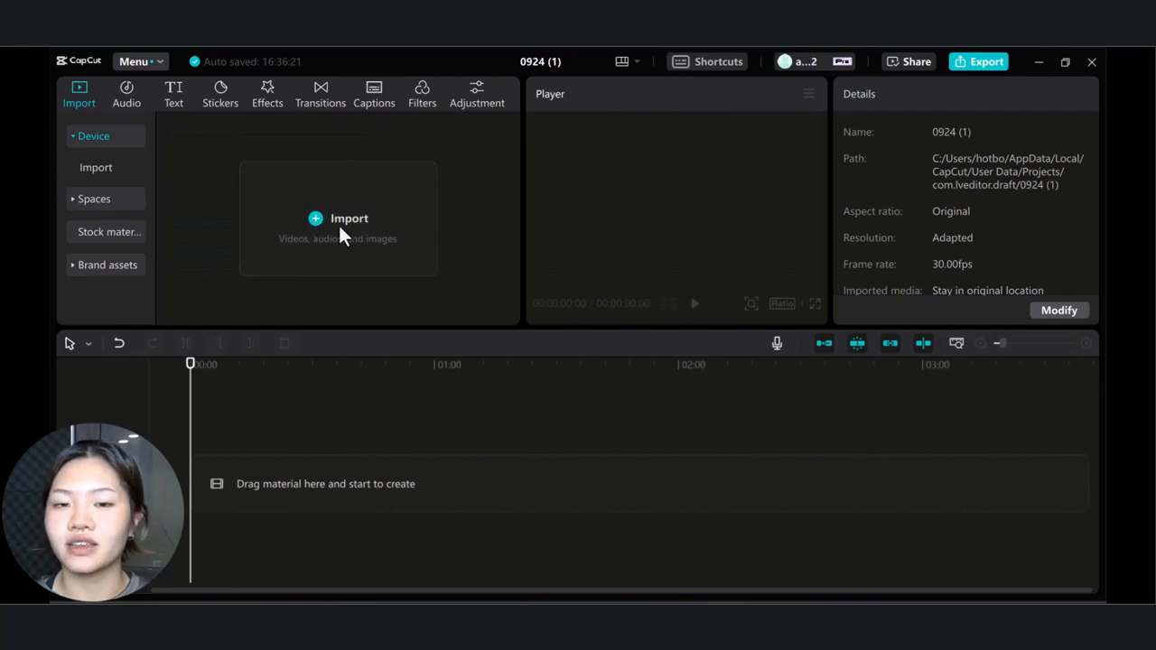
# Import both Hedra host videos and place them side by side on the timeline.
pyautogui.click(349, 217)
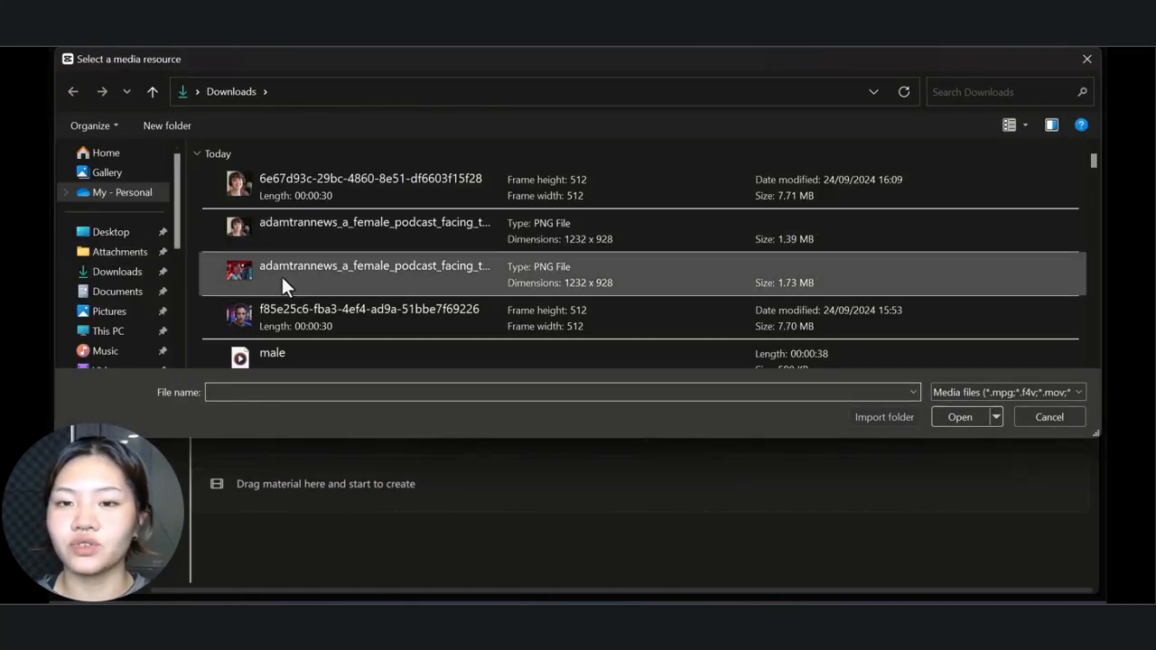
pyautogui.click(960, 415)
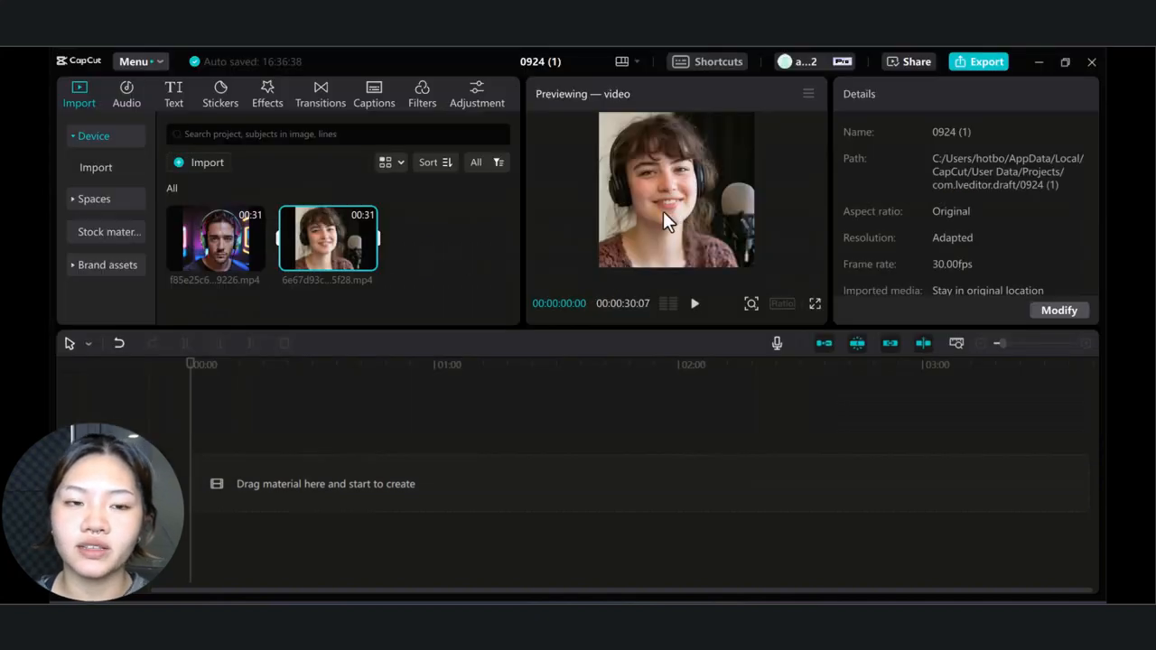
pyautogui.moveTo(347, 253)
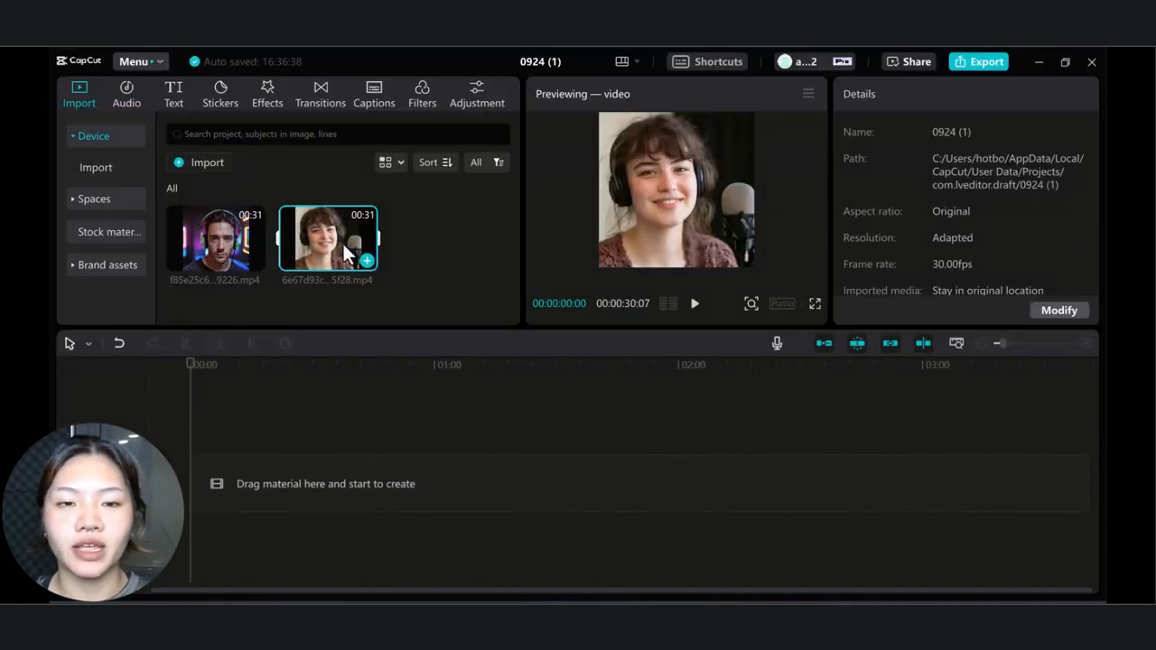
pyautogui.moveTo(327, 239); pyautogui.dragTo(352, 479)
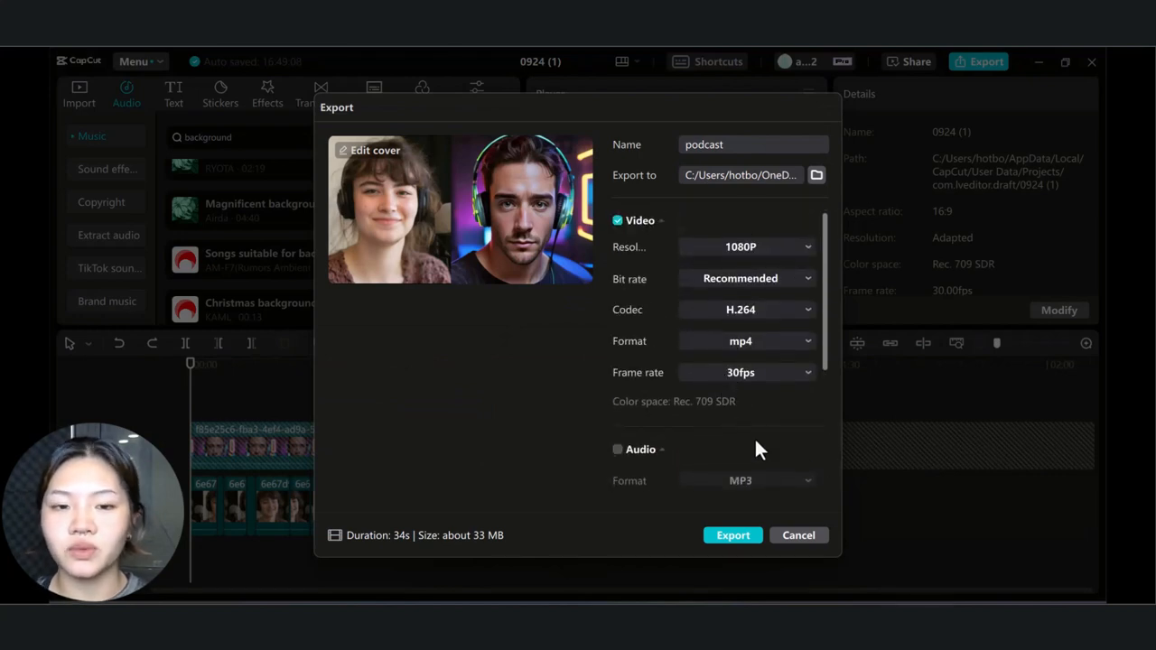
# Export the side-by-side video at 1080p named podcast.
pyautogui.click(733, 535)
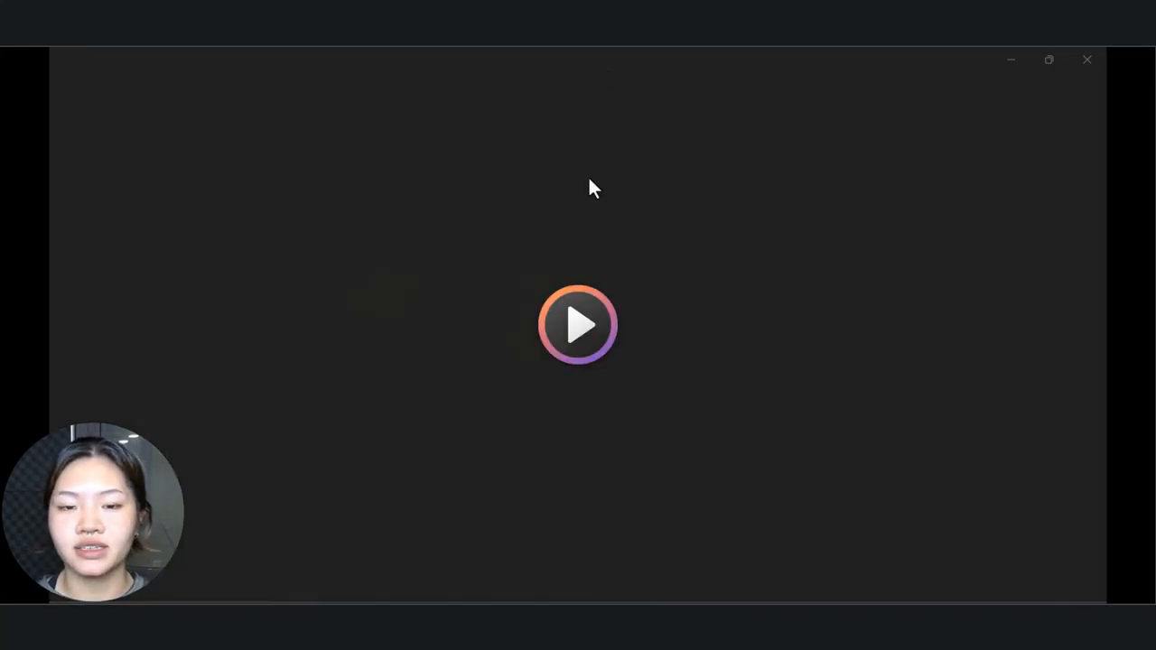
# Play podcast.mp4 through to its end, then stop playback.
pyautogui.click(578, 326)
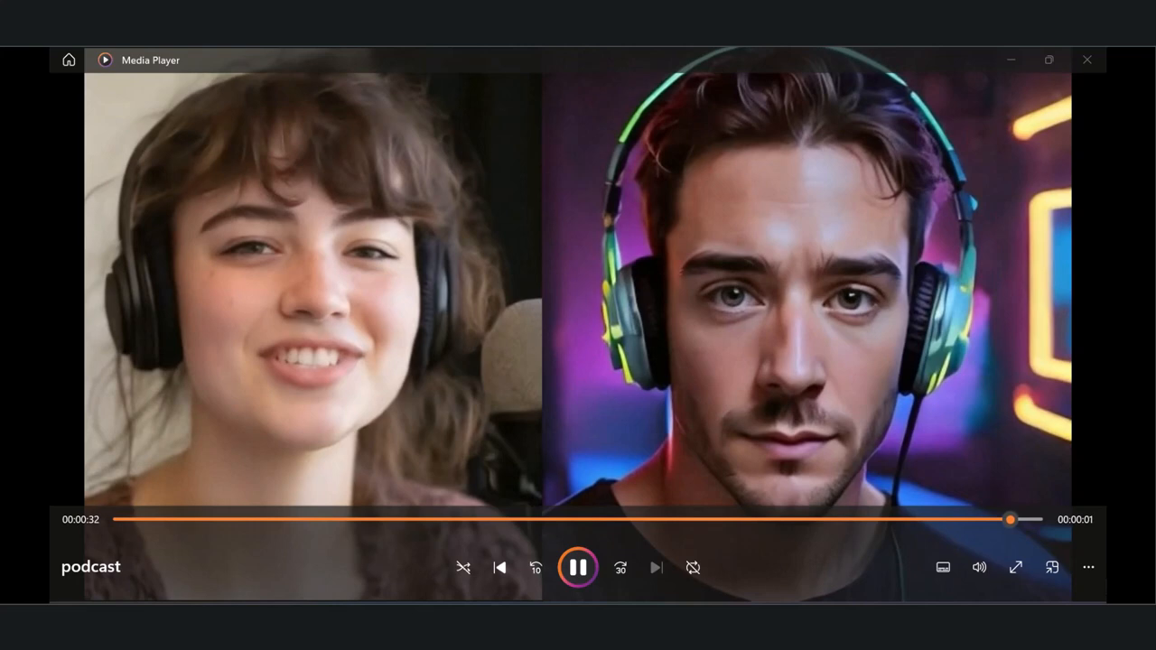
pyautogui.click(578, 567)
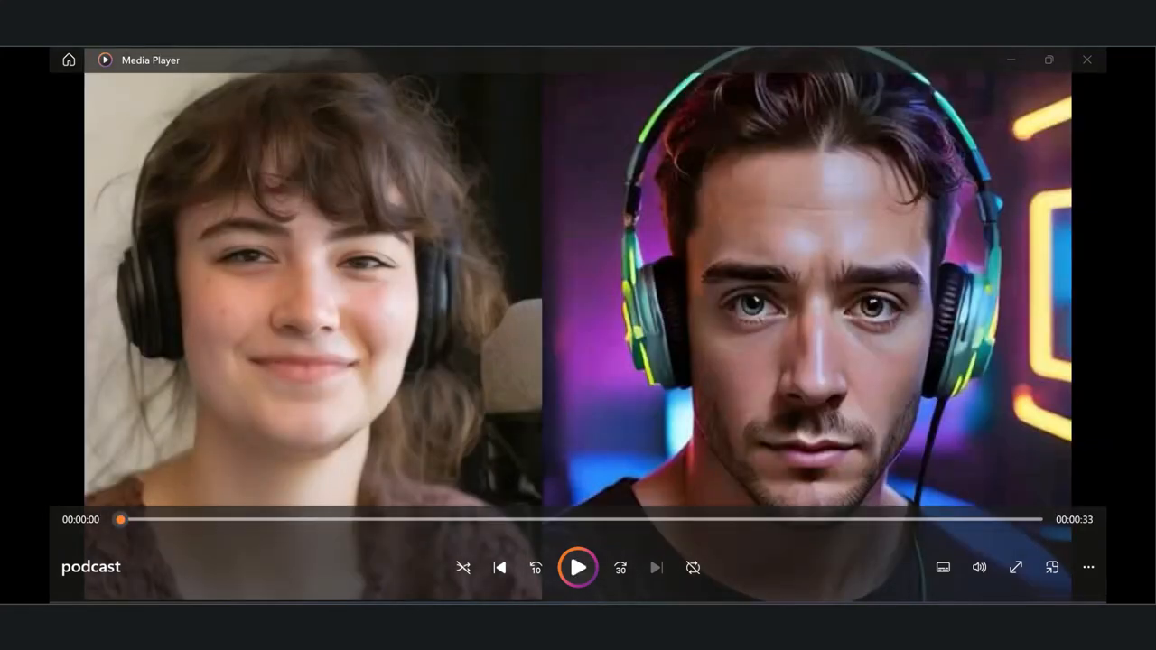